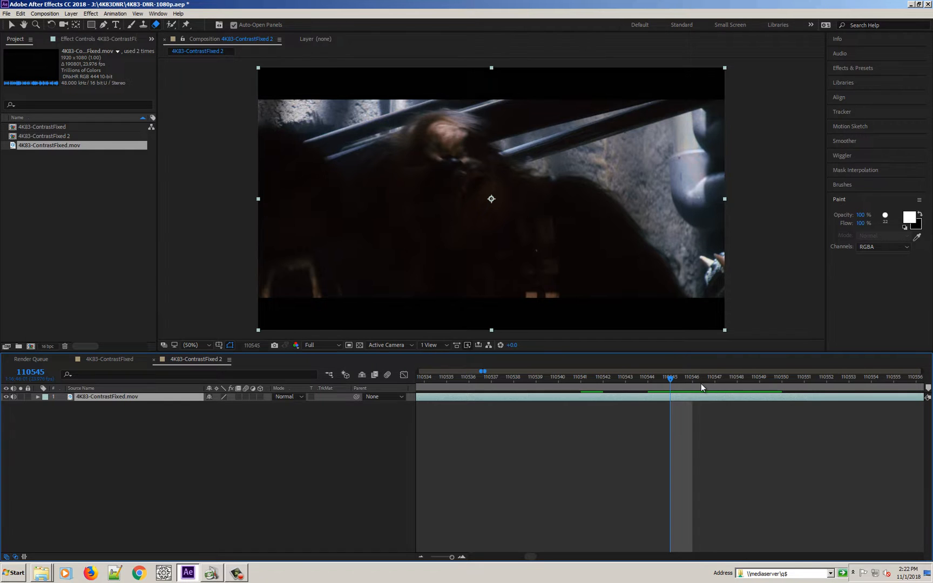
# Advance the current time indicator one frame to 110546 where the cyan cue mark shows
pyautogui.click(712, 381)
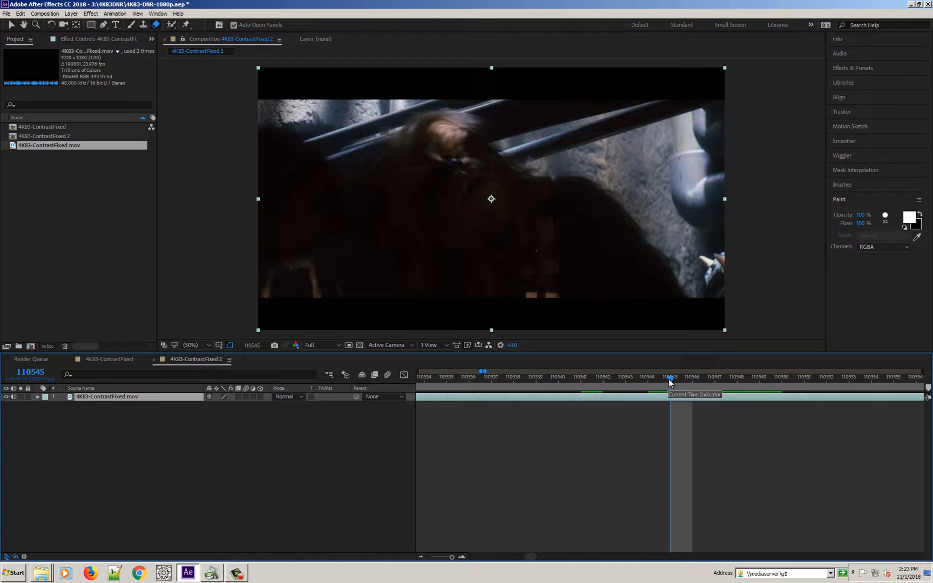
pyautogui.click(691, 377)
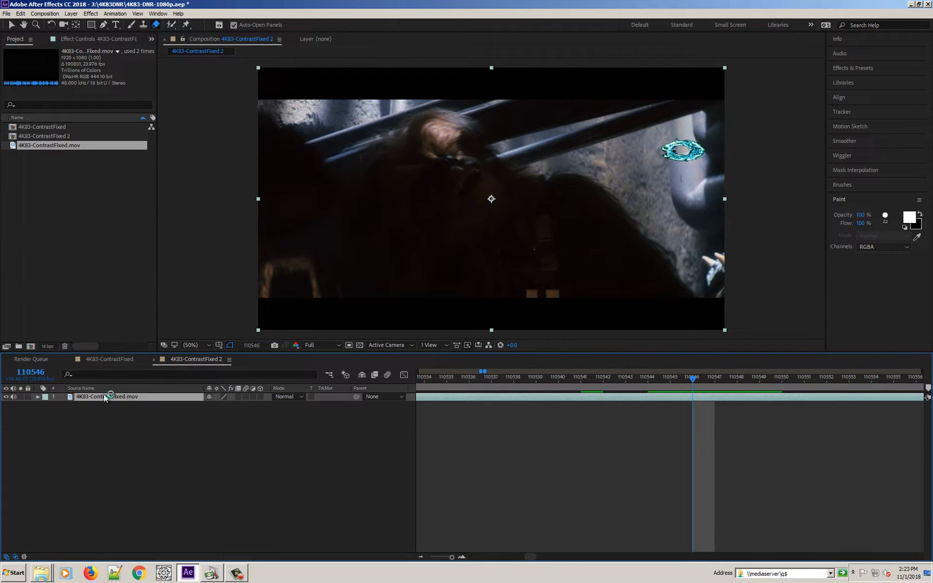
# Select the 4K83-ContrastFixed.mov layer and duplicate it with Ctrl+D
pyautogui.click(21, 13)
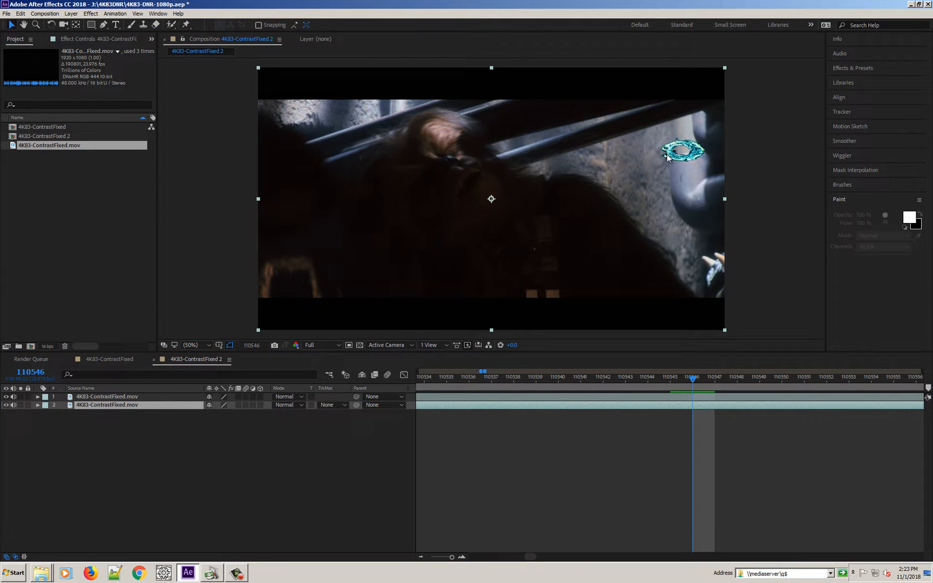
pyautogui.moveTo(176, 410)
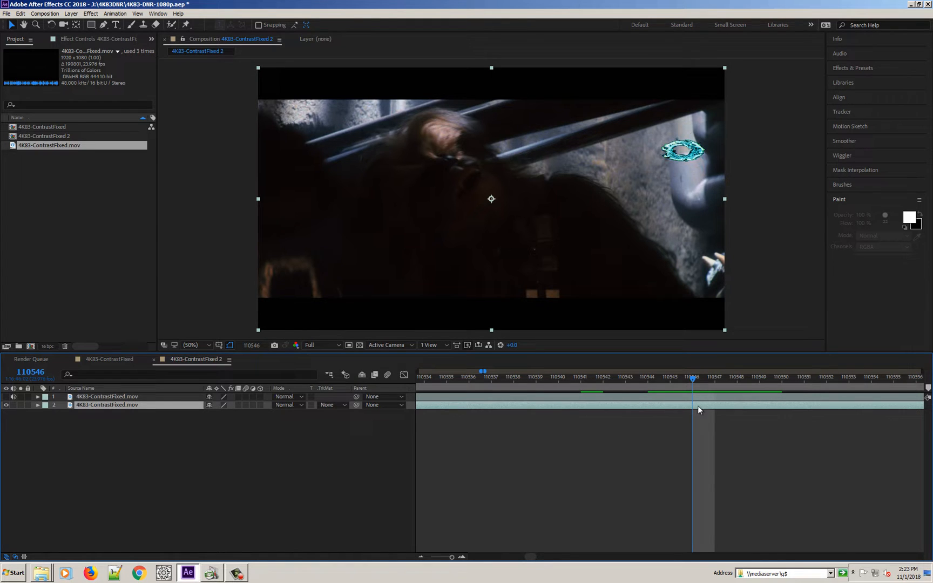
# Scrub ahead to 110549 on the lower copy to find where the mark ends, returning to 110546
pyautogui.click(697, 381)
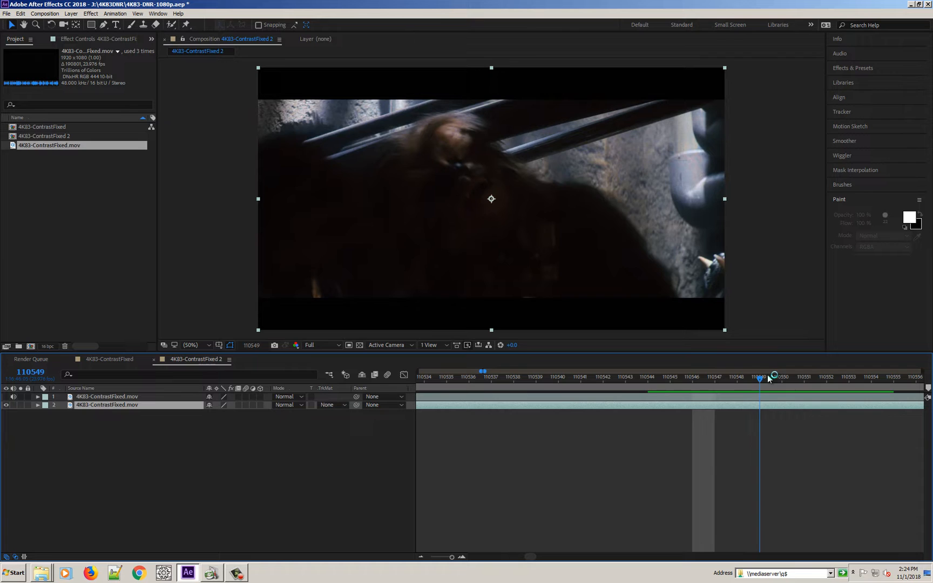
pyautogui.moveTo(761, 377); pyautogui.dragTo(692, 377)
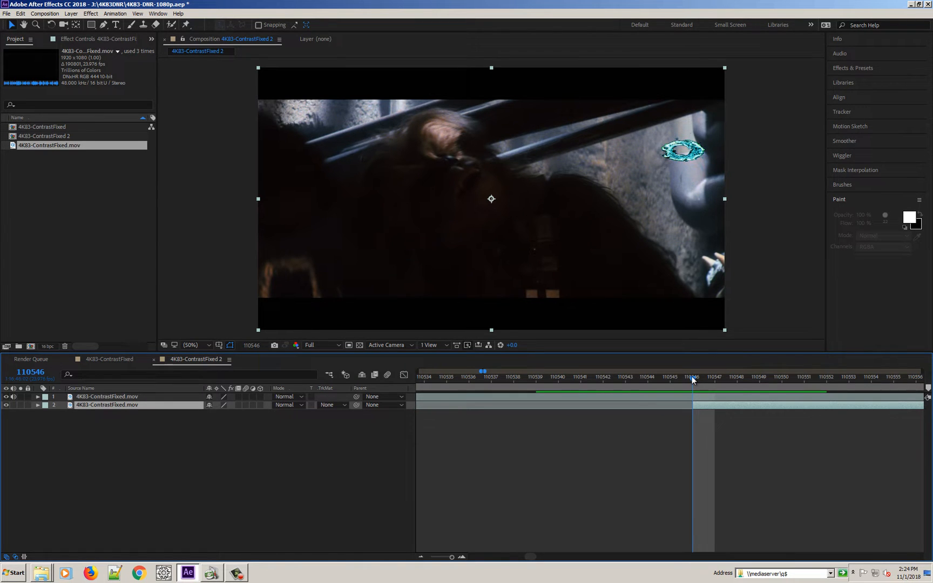
pyautogui.moveTo(693, 380)
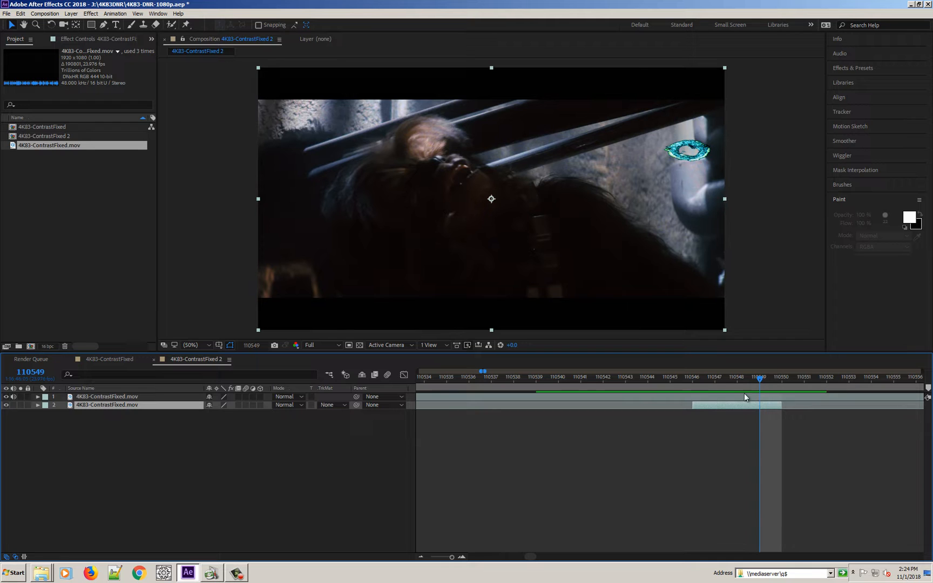
# Split the lower copy at successive frames via Edit > Split Layer into one-frame pieces
pyautogui.click(738, 375)
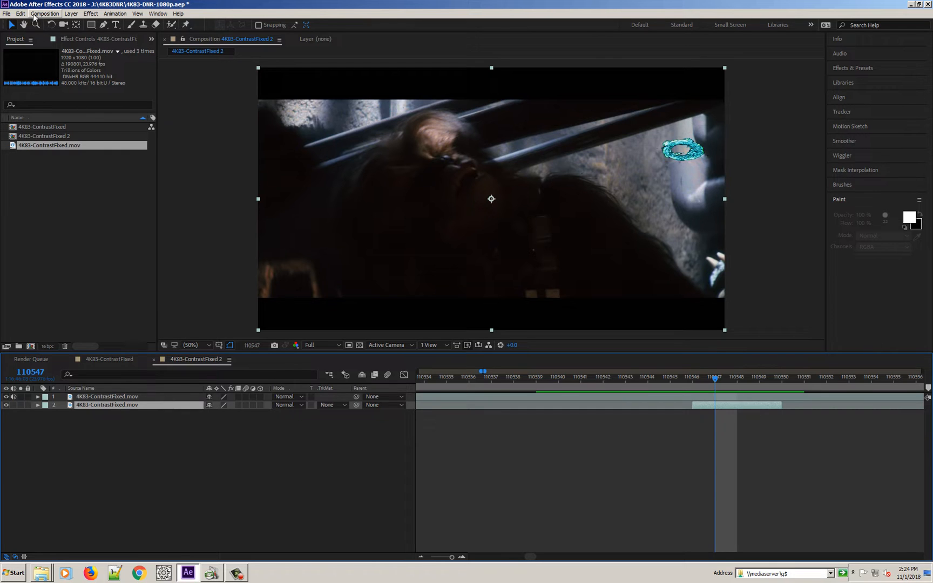
pyautogui.click(21, 13)
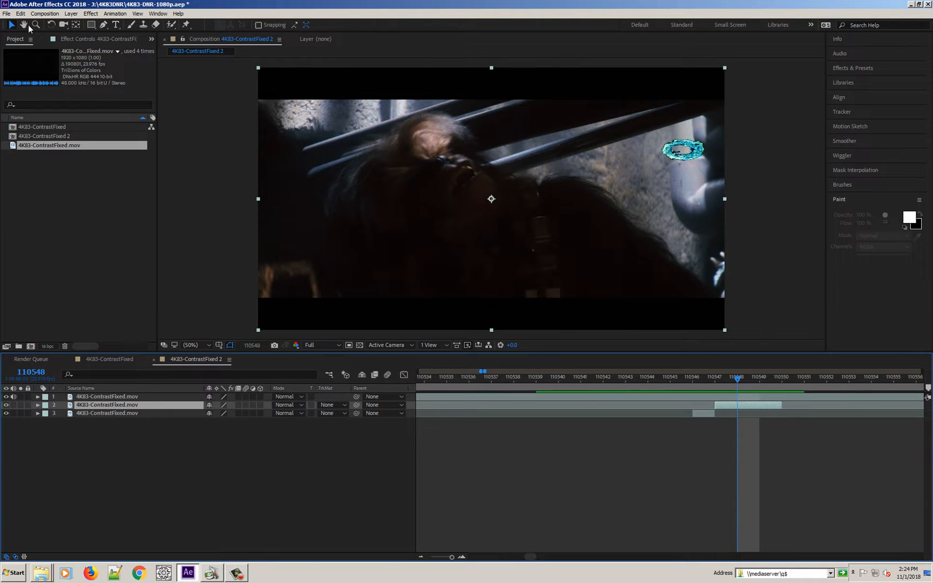
pyautogui.click(21, 13)
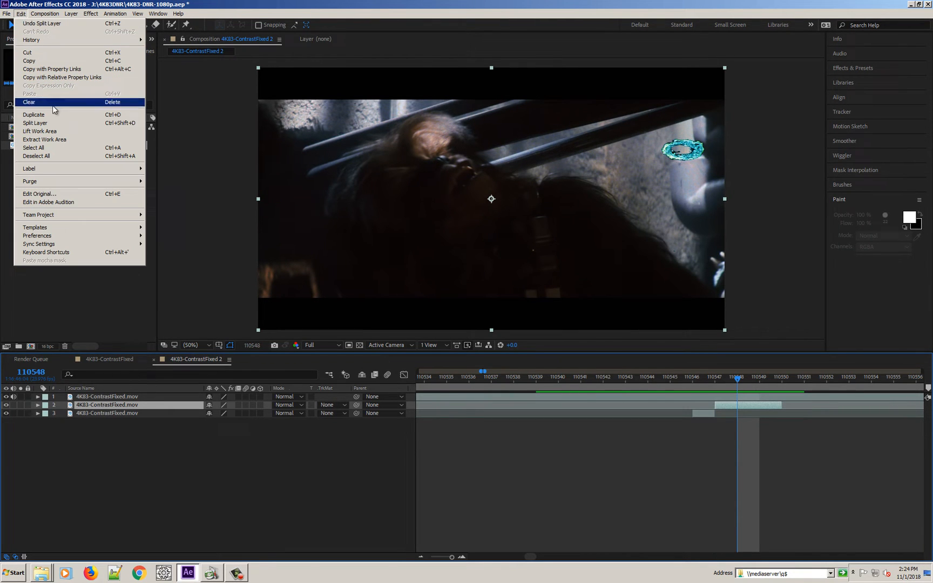
pyautogui.moveTo(51, 134)
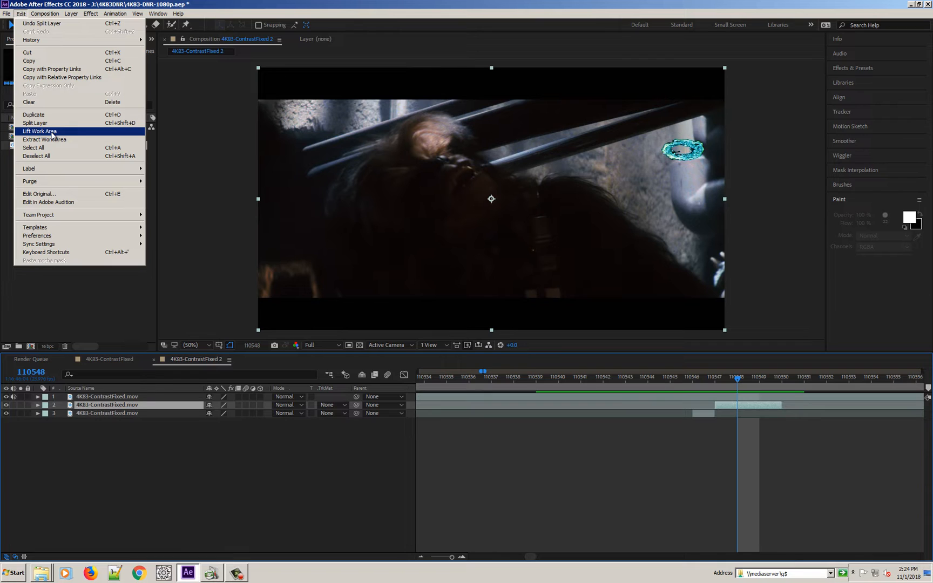
pyautogui.click(33, 114)
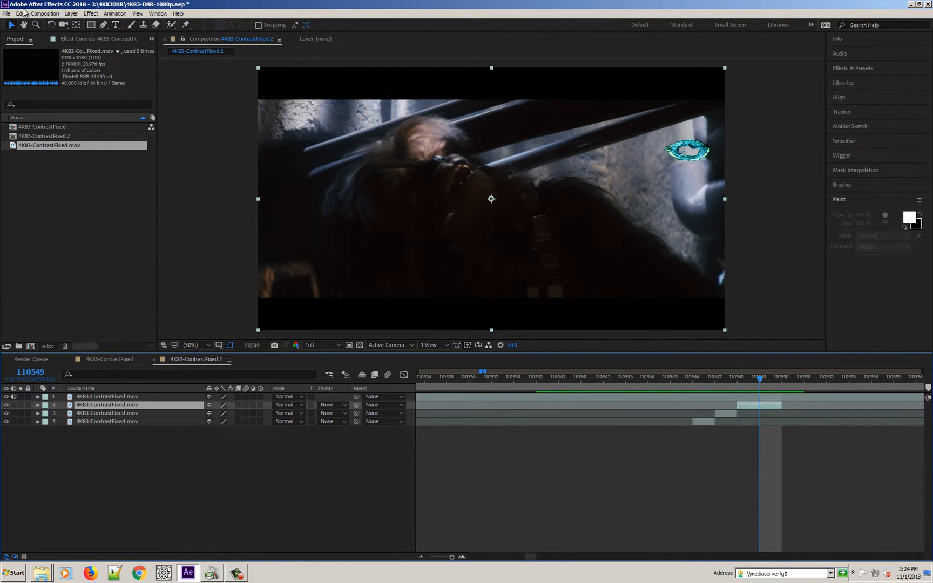
pyautogui.click(21, 13)
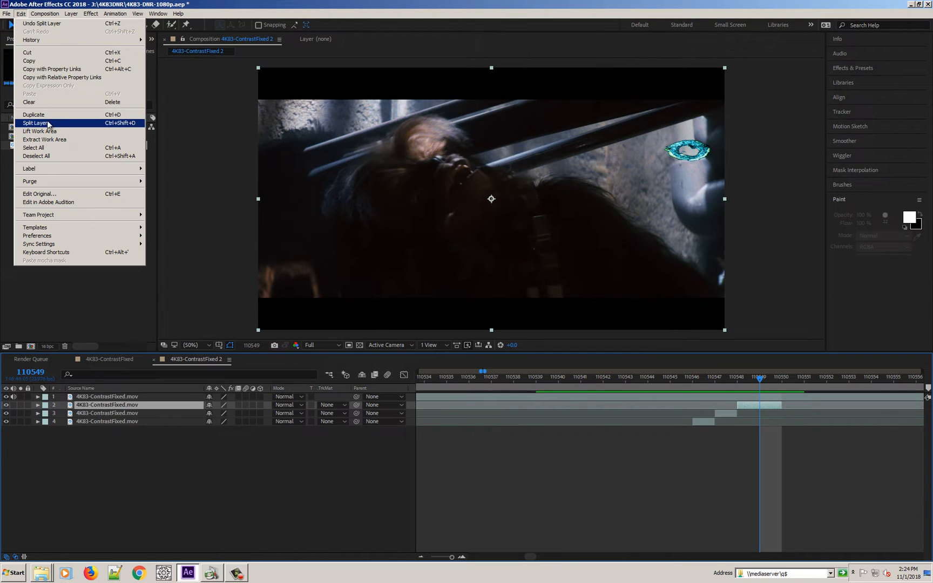
pyautogui.click(34, 123)
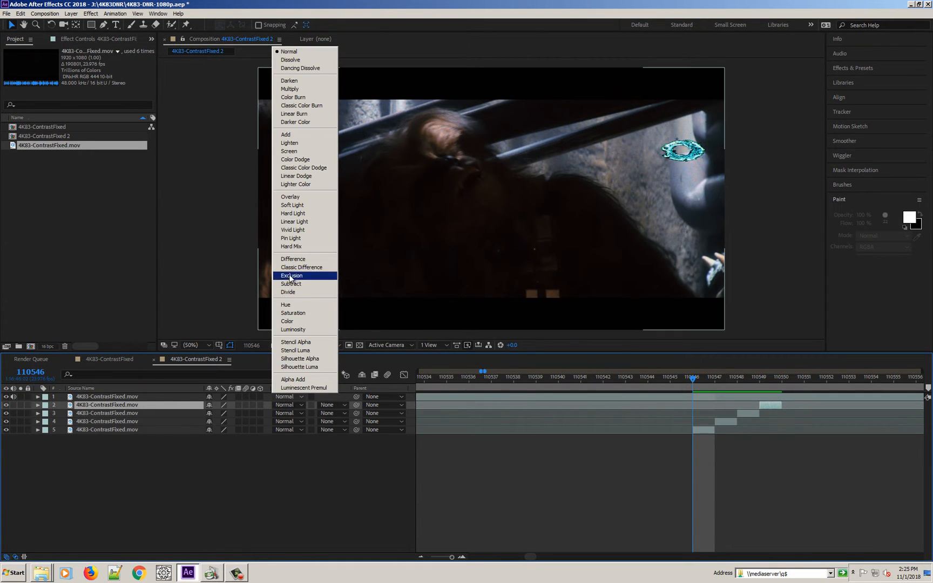
# Set layer 1's blend mode to Difference to reveal misalignment with the piece beneath
pyautogui.click(293, 259)
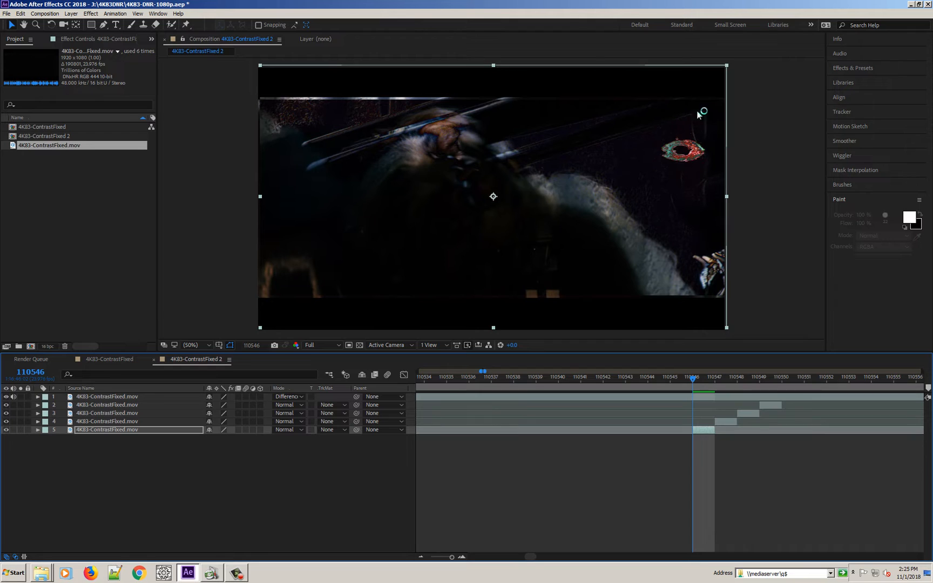
pyautogui.moveTo(671, 166)
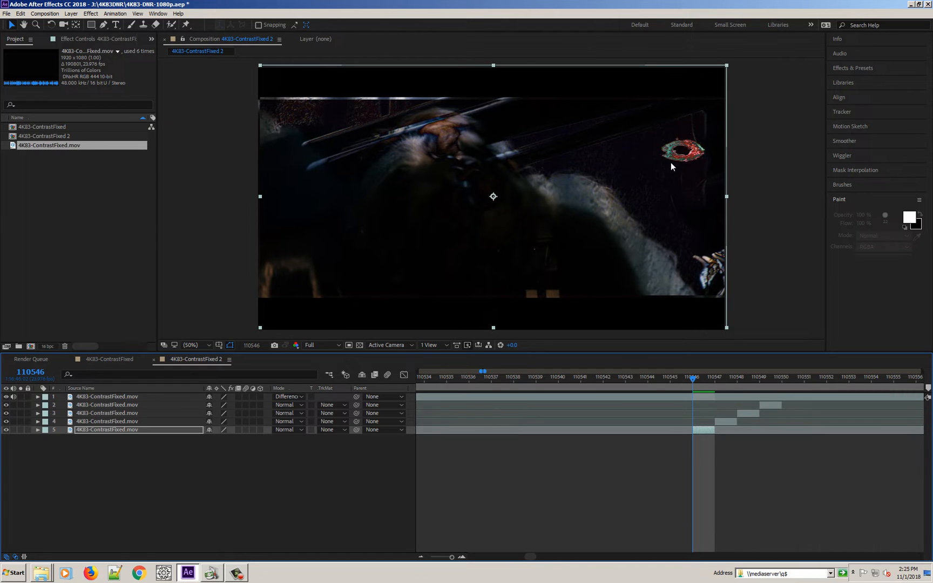
pyautogui.moveTo(591, 287)
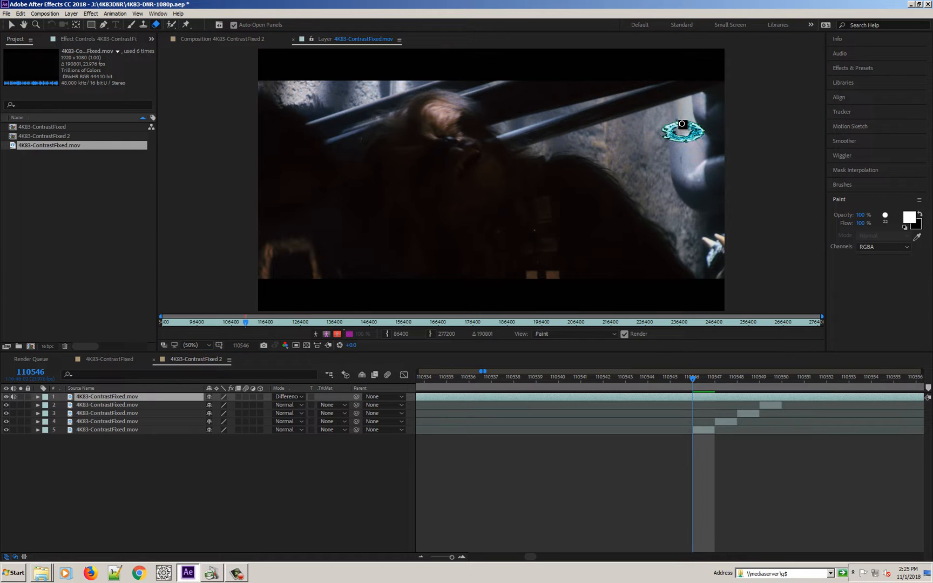
# Brush a black hole over the cyan cue mark on layer 1 at frame 110546
pyautogui.moveTo(682, 124); pyautogui.dragTo(689, 140)
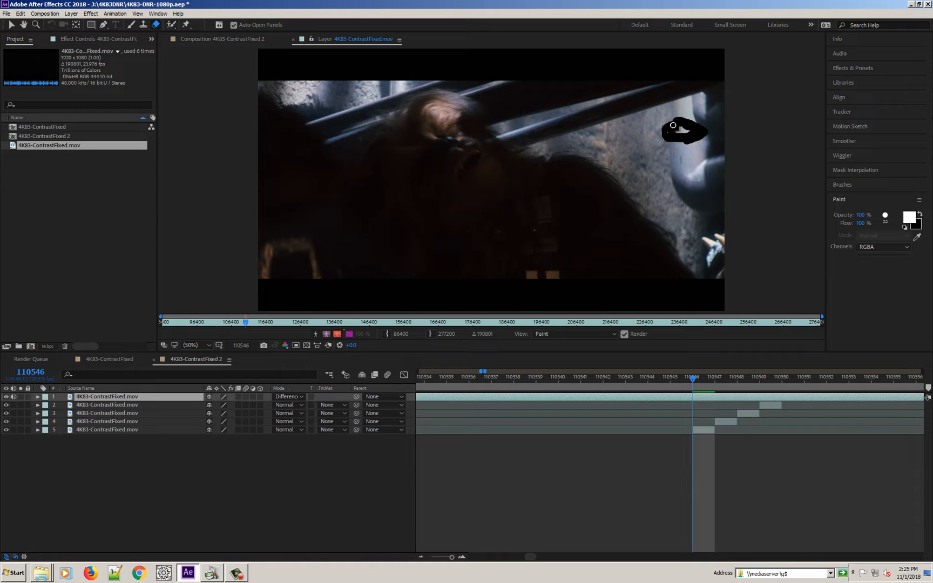
pyautogui.moveTo(680, 122)
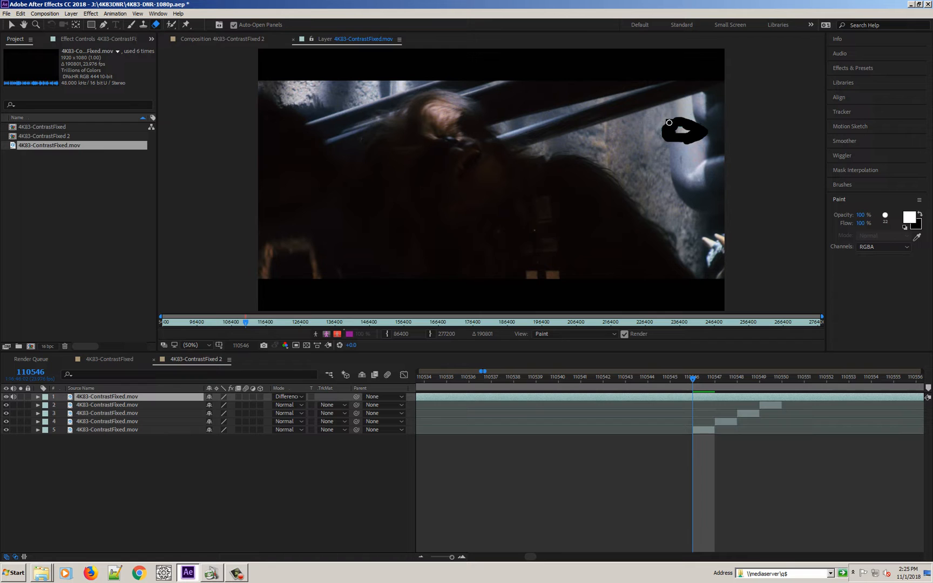
pyautogui.moveTo(675, 129)
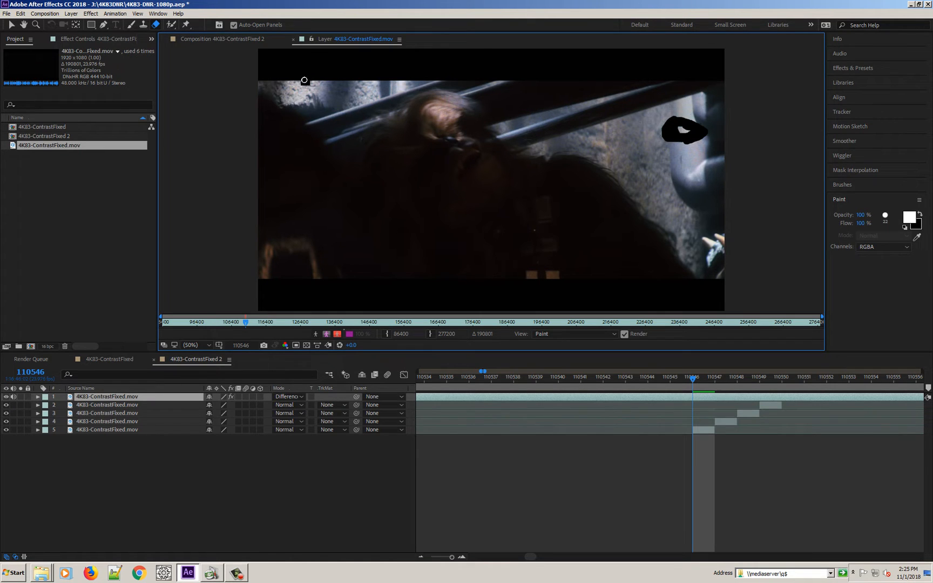
# Check 110546 in Normal mode in the Composition view, then move to 110547 in Difference
pyautogui.click(226, 38)
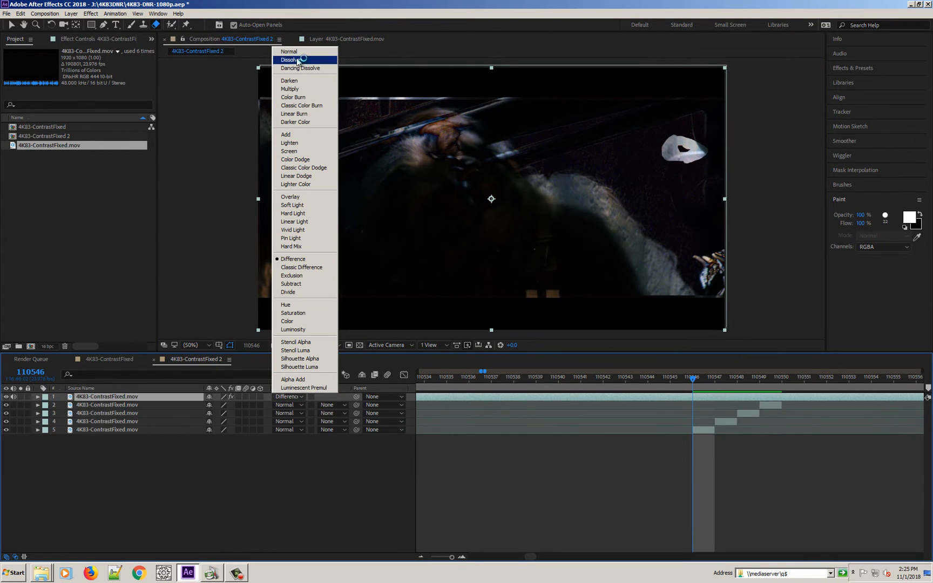
pyautogui.click(290, 52)
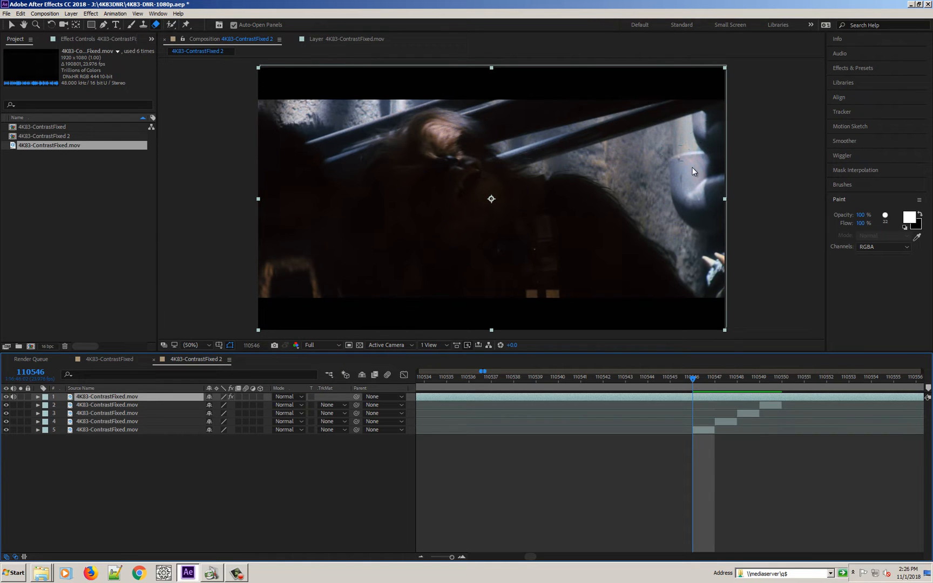
pyautogui.click(670, 376)
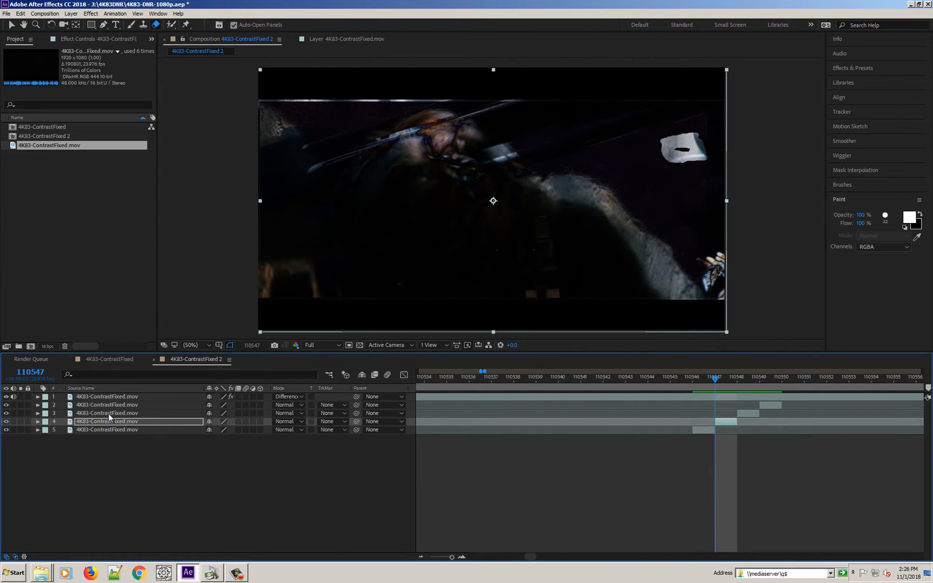
# View 110547 in Normal mode, step to 110549 and return layer 1 to Difference
pyautogui.click(288, 396)
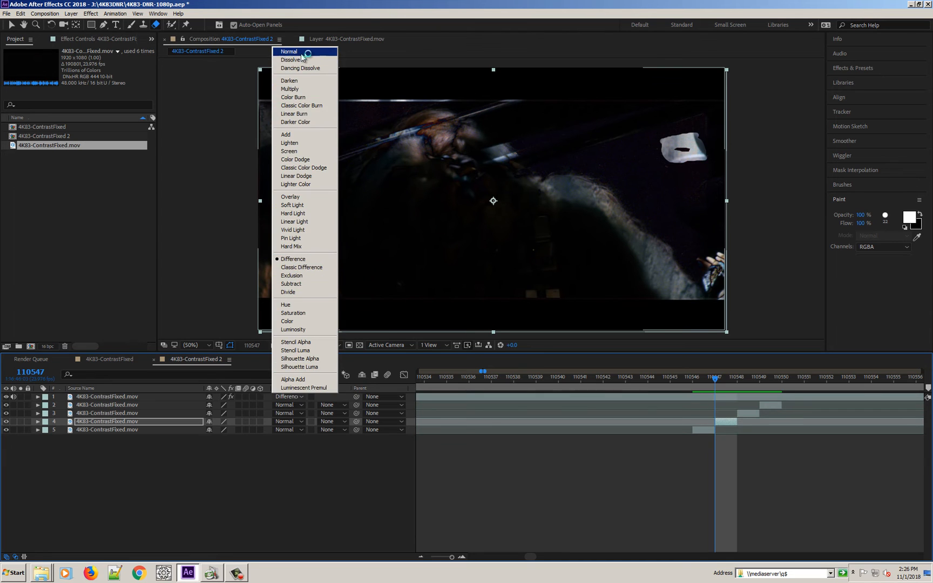
pyautogui.click(288, 50)
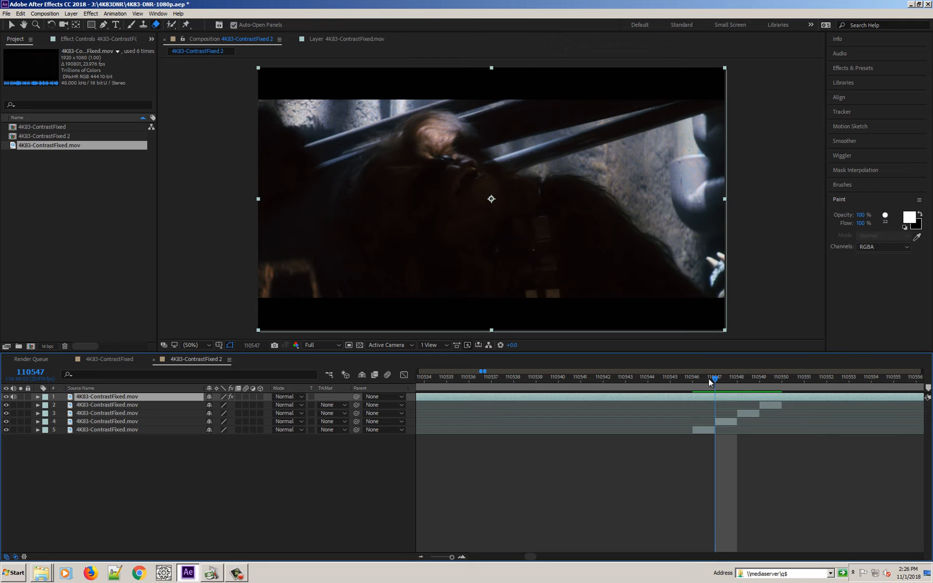
pyautogui.click(737, 377)
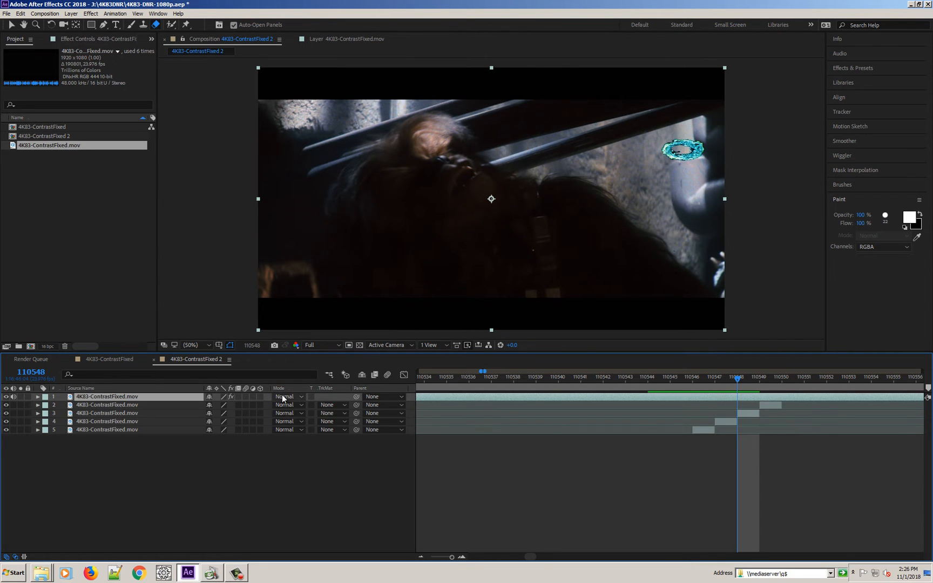
pyautogui.click(289, 397)
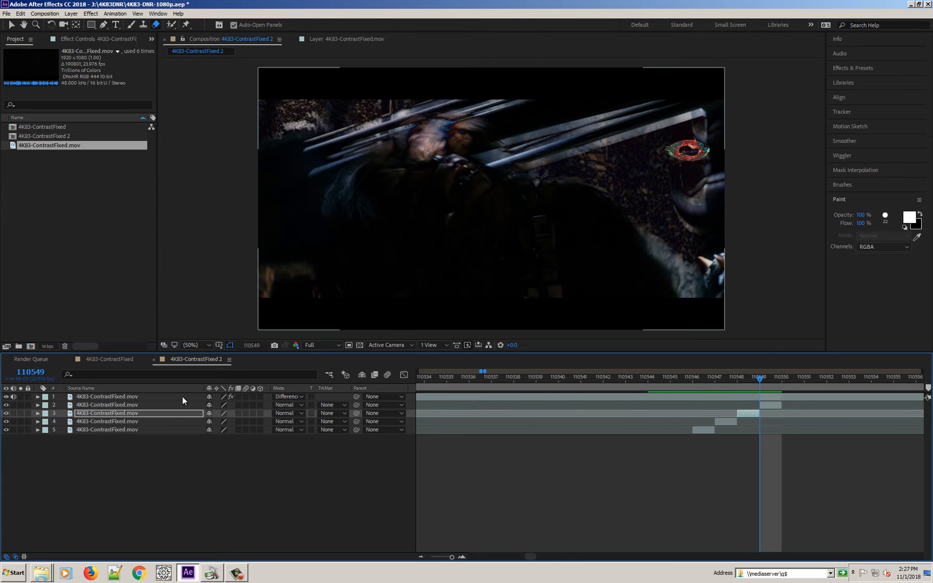
# Align the layer-2 piece for 110549, paint over its cue mark on layer 1, and return to the Composition view
pyautogui.click(106, 405)
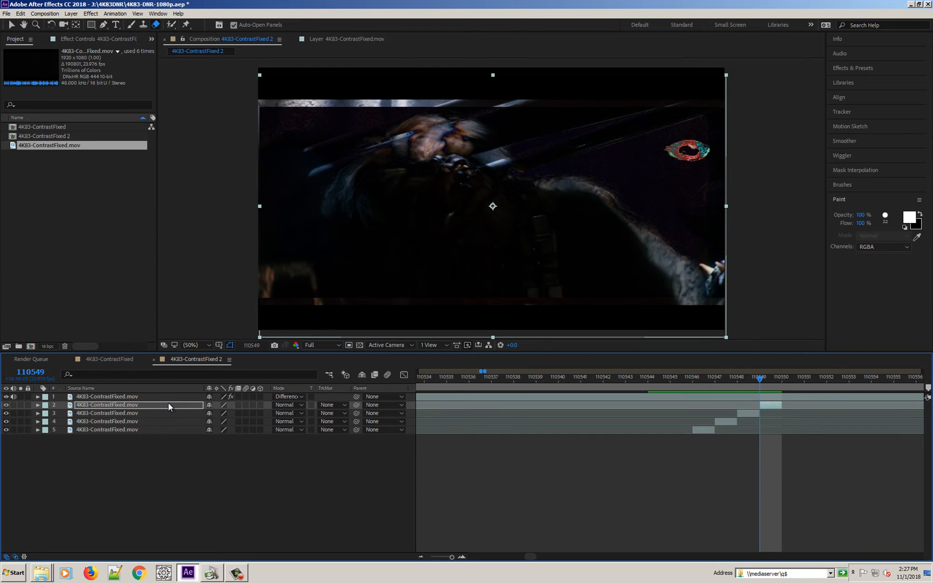
pyautogui.click(289, 396)
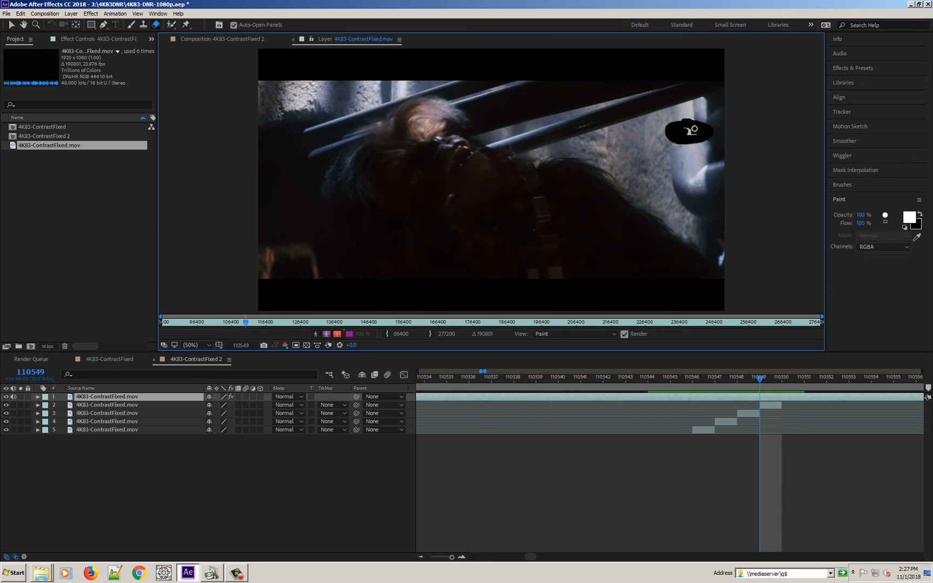
pyautogui.click(223, 39)
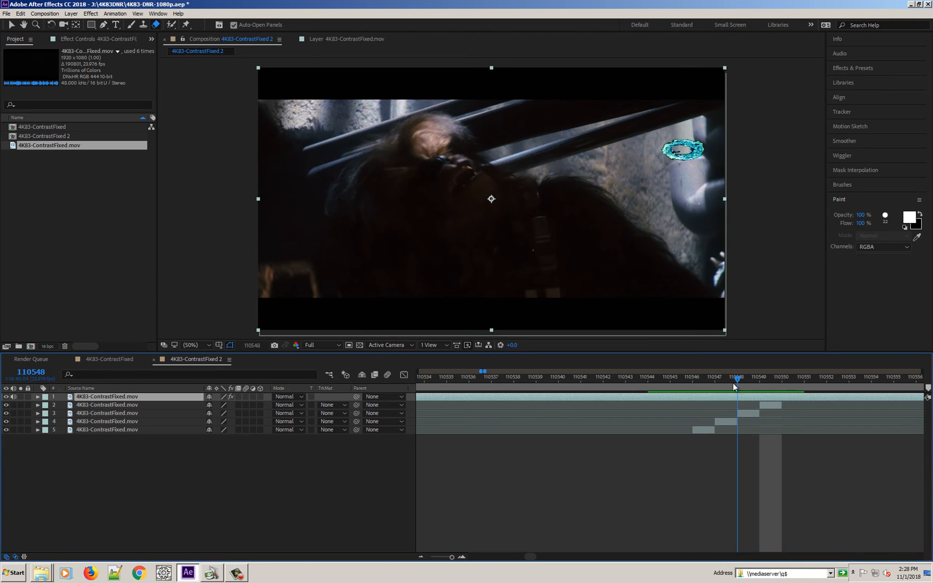
pyautogui.moveTo(736, 383)
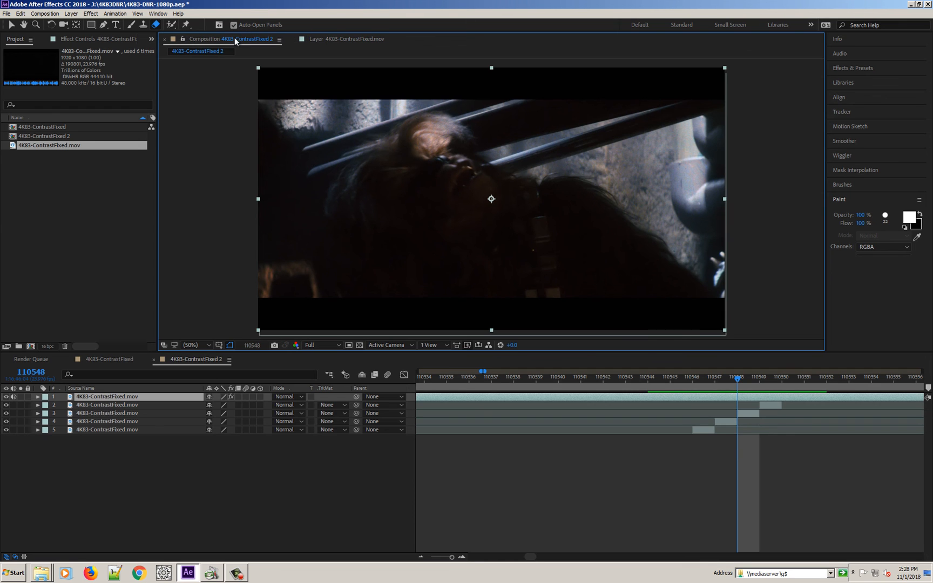
pyautogui.moveTo(714, 385)
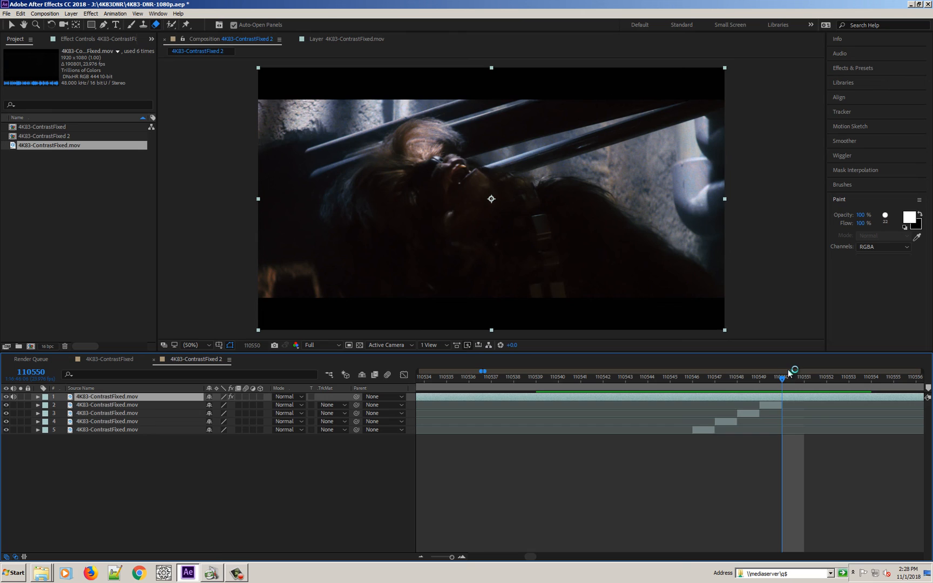
pyautogui.moveTo(790, 372)
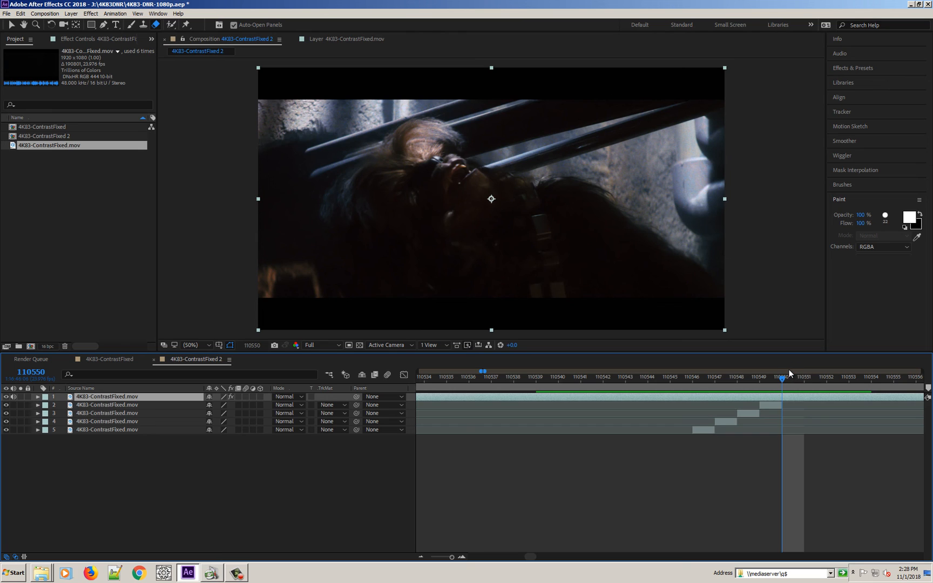
pyautogui.moveTo(787, 374)
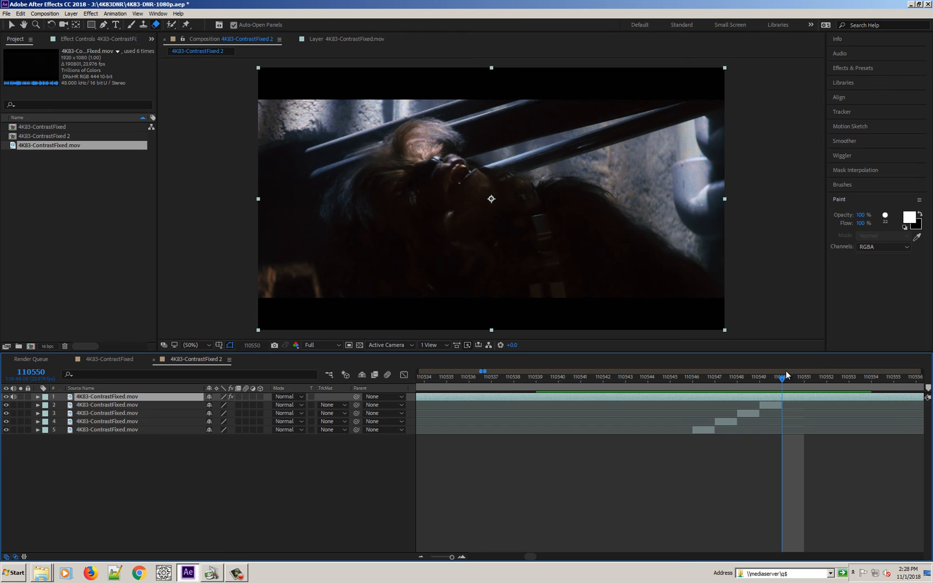
pyautogui.moveTo(254, 526)
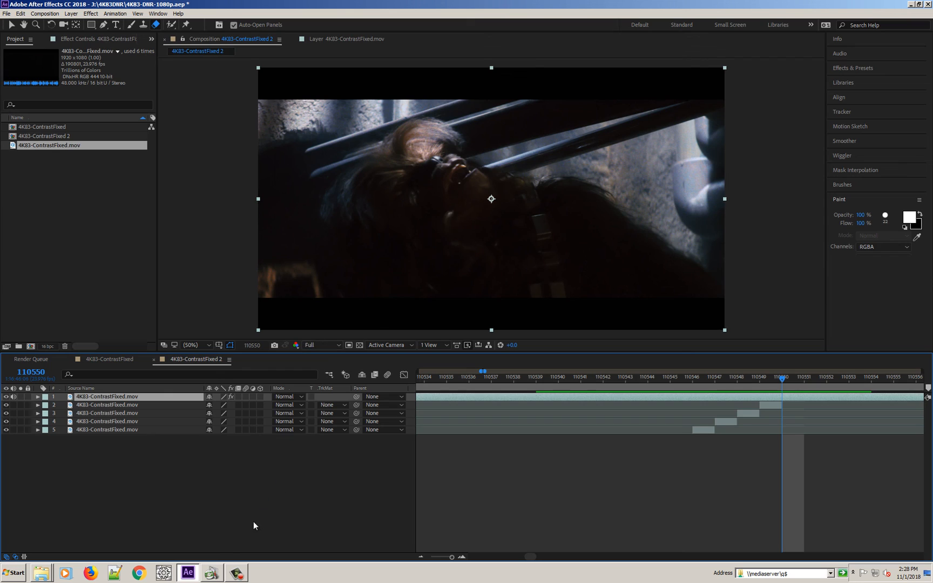